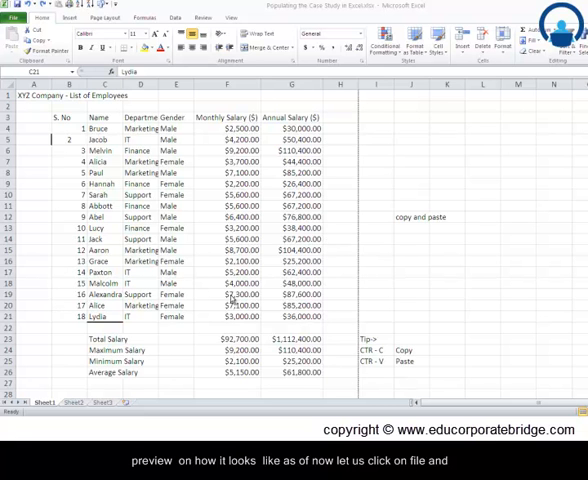
- Check the sheet in print preview from the File backstage and return
click(16, 18)
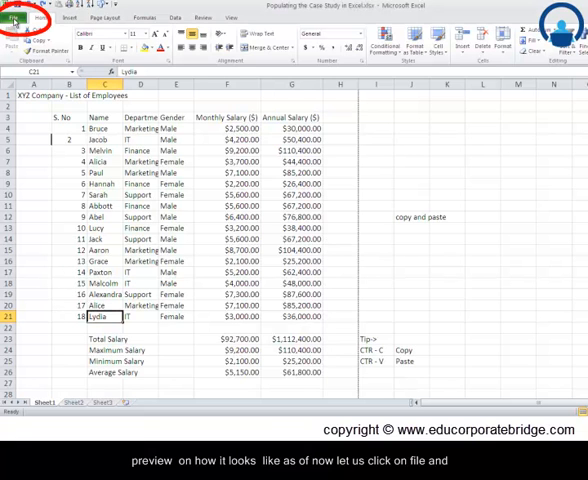
click(18, 6)
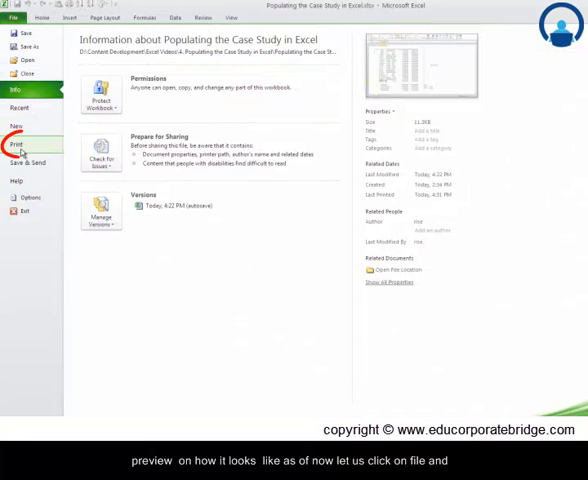
click(16, 144)
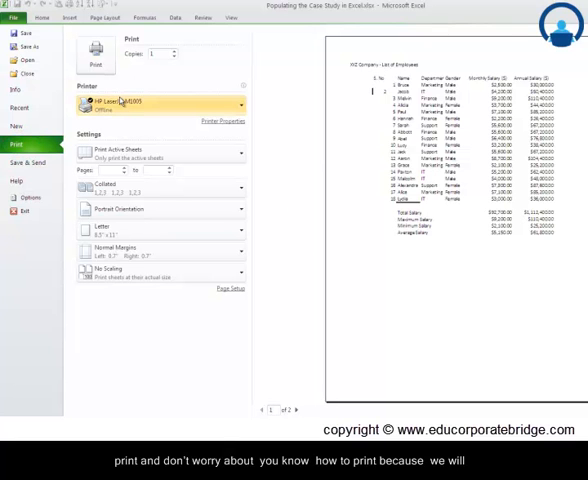
mouse_move(252, 140)
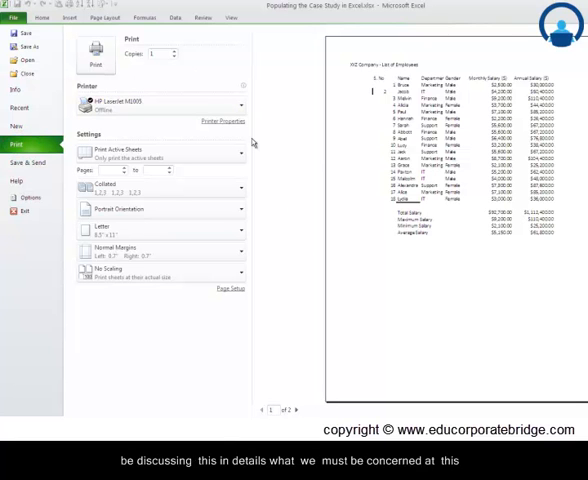
mouse_move(344, 78)
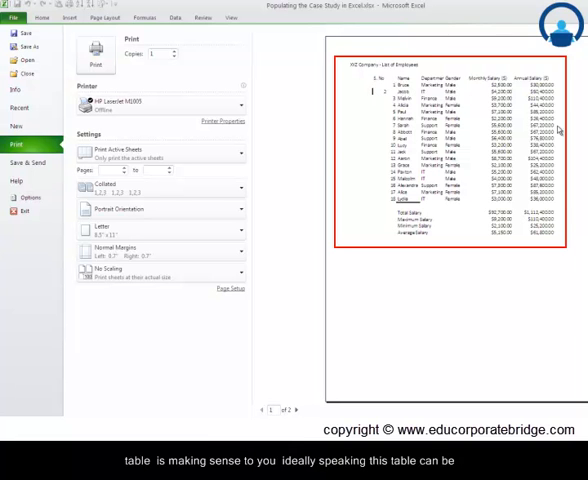
mouse_move(484, 280)
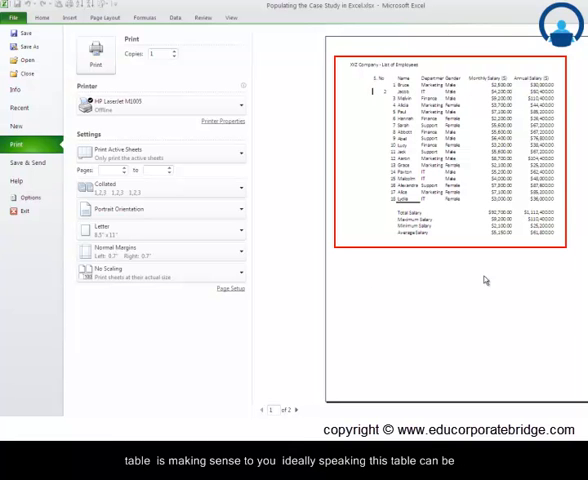
mouse_move(388, 246)
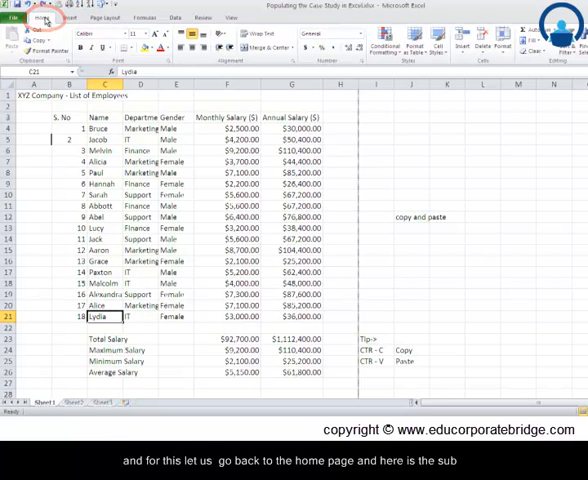
- Move the title 'XYZ Company - List of Employees' from A1 to B2 via cut and paste
click(28, 96)
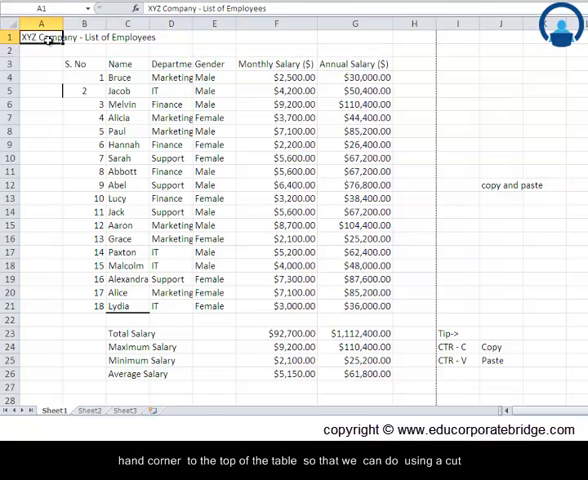
right_click(38, 36)
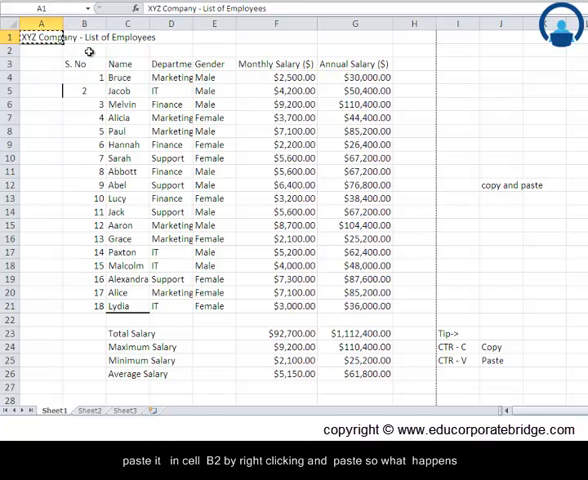
right_click(84, 50)
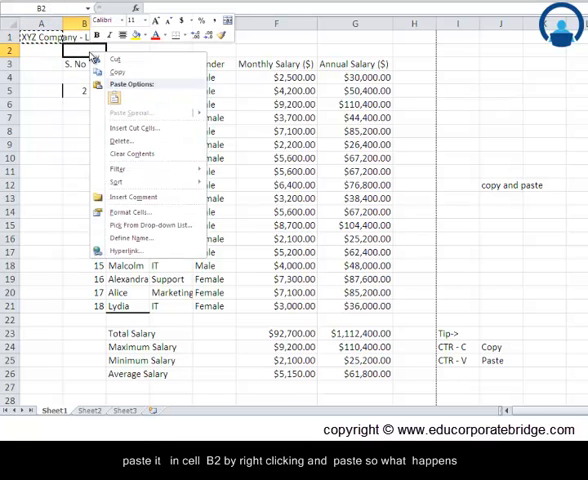
click(116, 84)
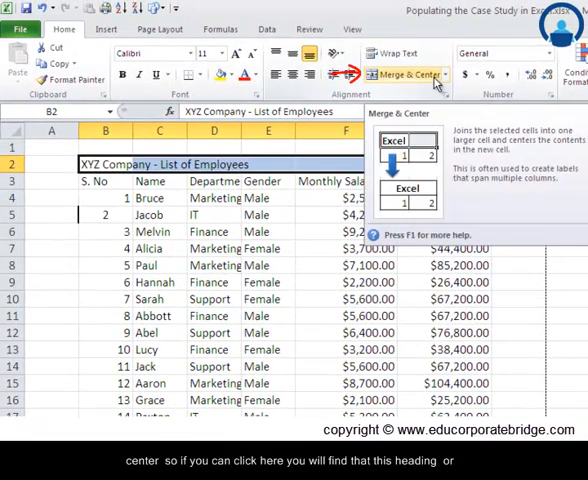
- Merge and centre the title across B2:G2 above the table
click(400, 72)
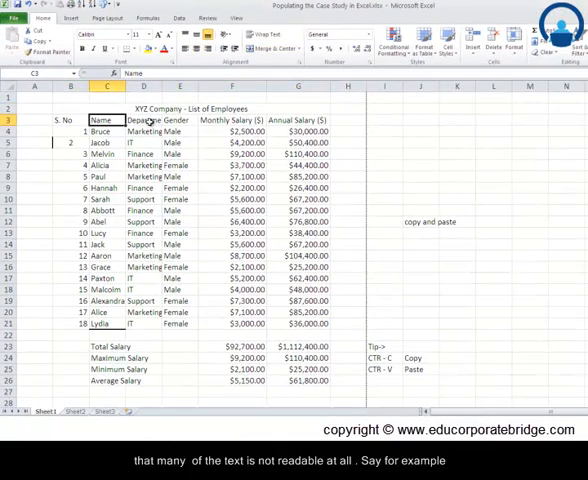
- Widen the Department column so its header and entries show in full
click(140, 156)
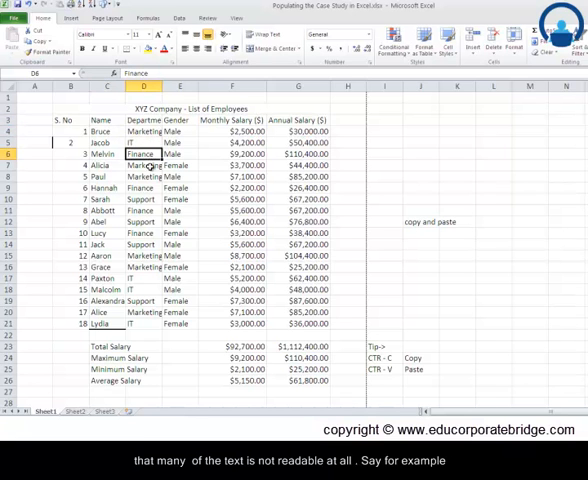
click(144, 176)
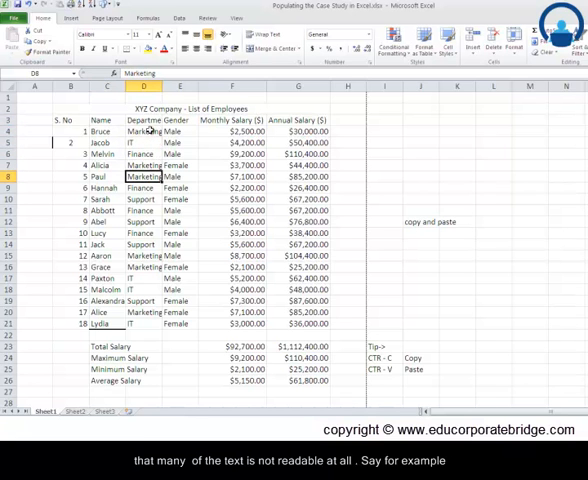
click(144, 120)
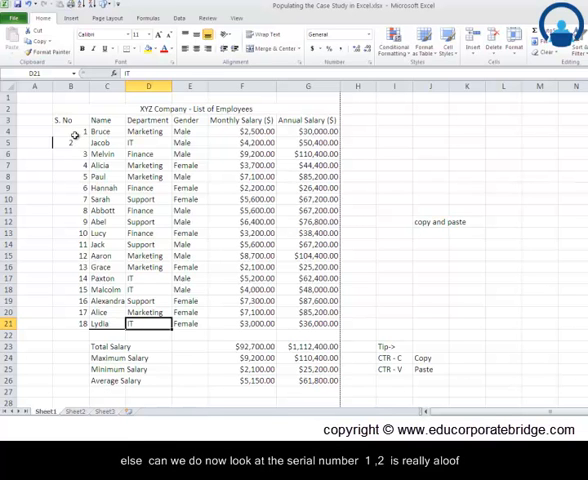
- Centre-align the serial numbers 1 to 18 in the S. No column
click(72, 144)
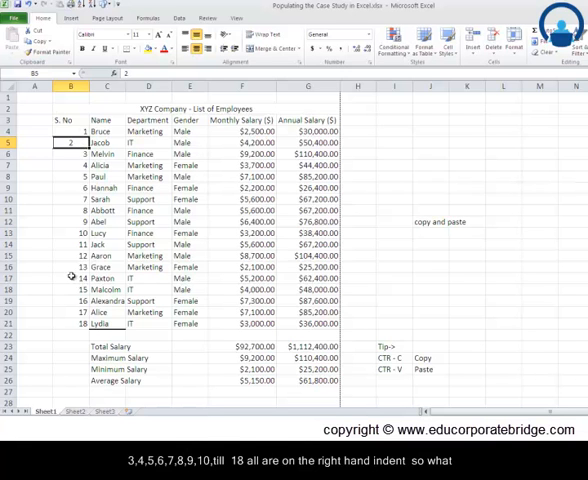
click(70, 132)
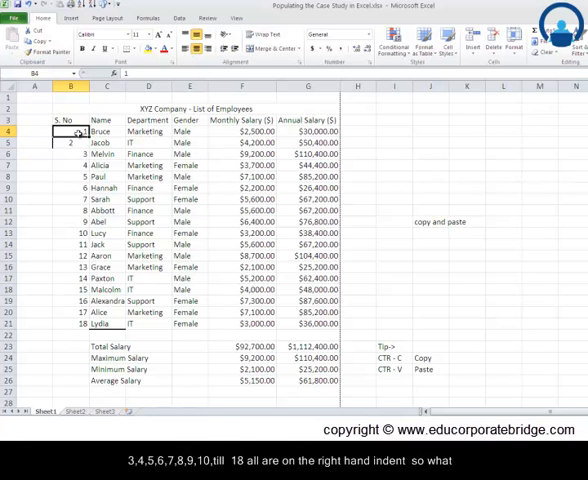
drag(76, 132, 76, 322)
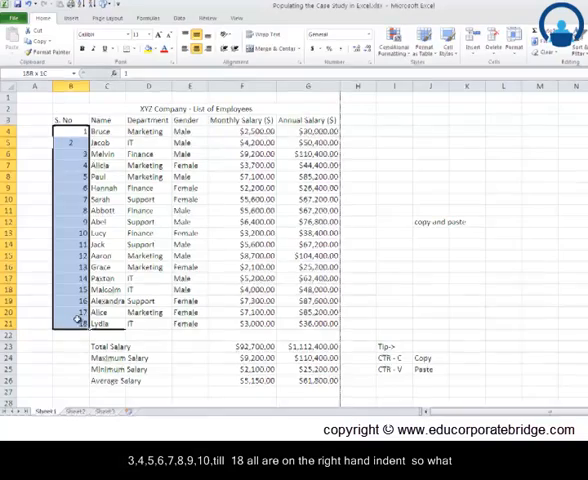
click(316, 80)
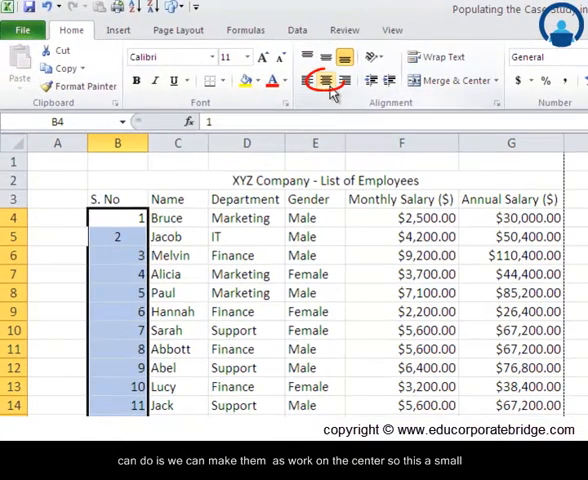
click(324, 80)
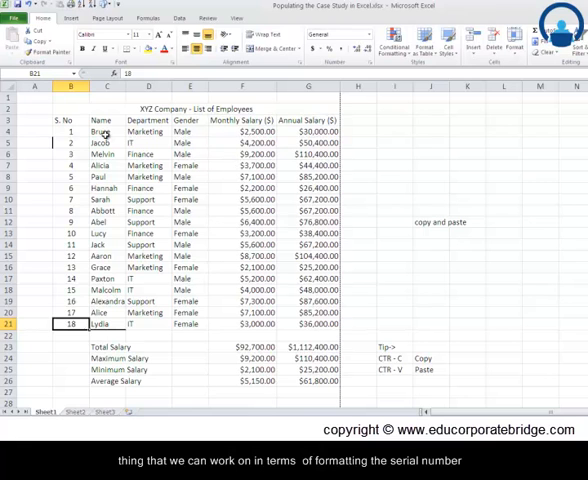
click(104, 132)
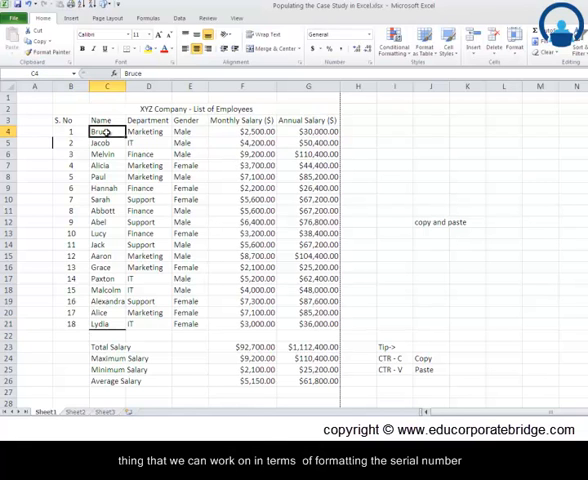
drag(102, 132, 102, 322)
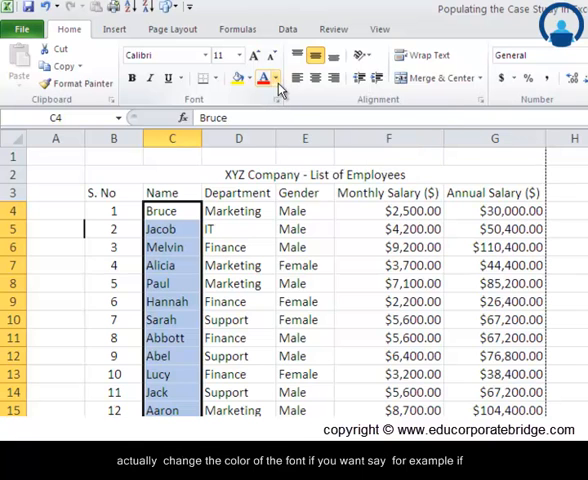
click(276, 78)
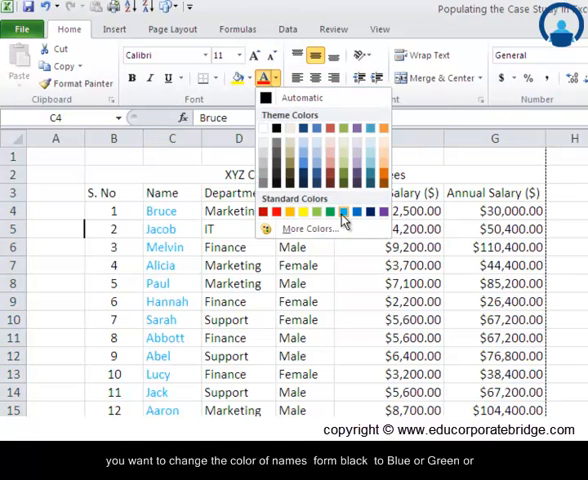
mouse_move(344, 212)
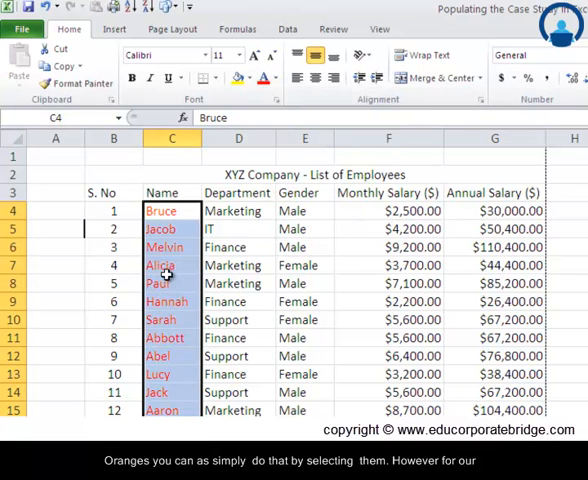
drag(172, 212, 172, 410)
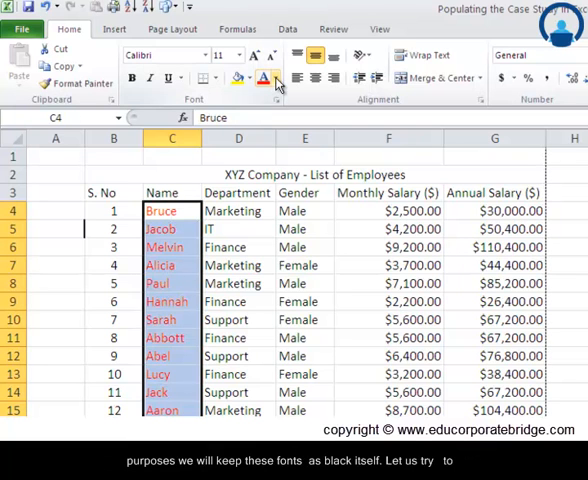
click(264, 78)
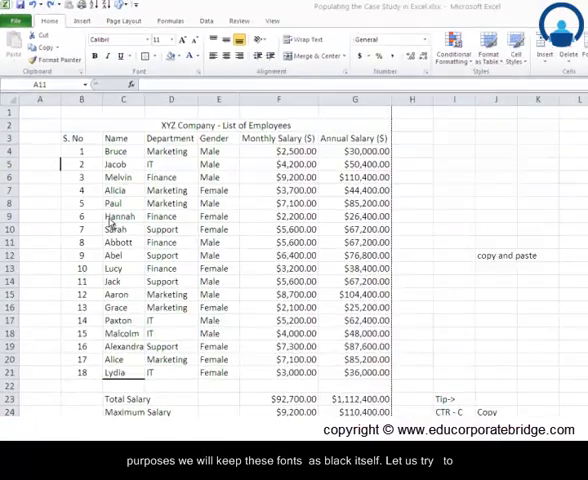
- Make the title and the column headings row B3:G3 bold
scroll(down, 3)
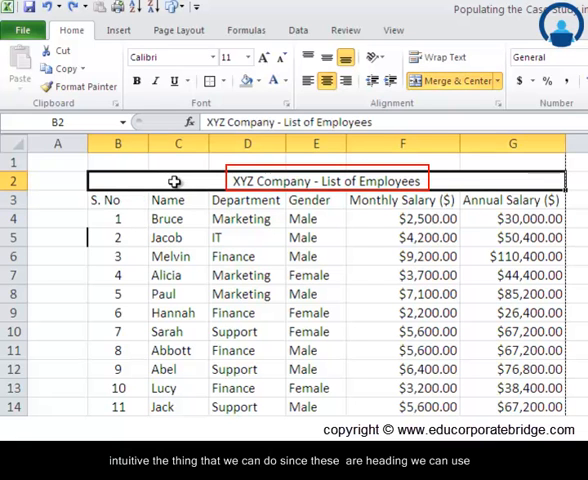
click(136, 80)
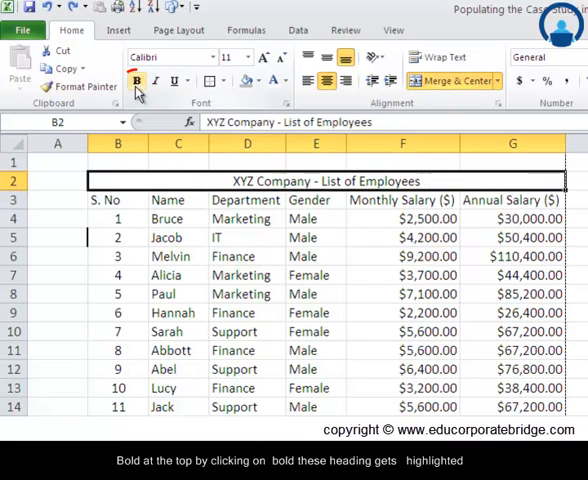
mouse_move(136, 82)
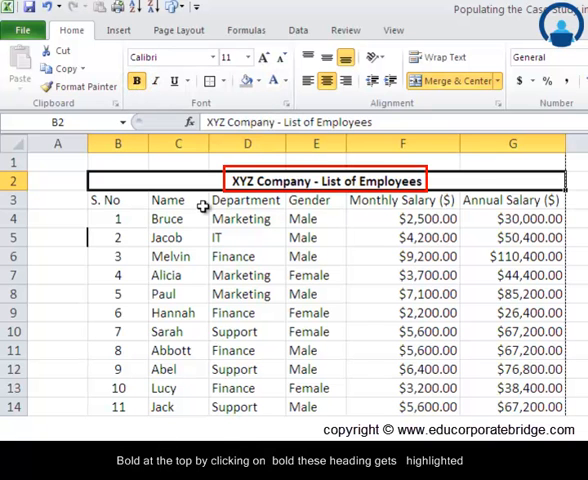
click(248, 200)
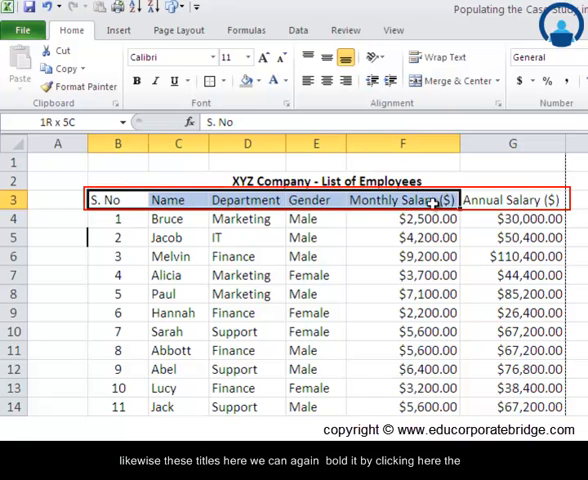
click(136, 80)
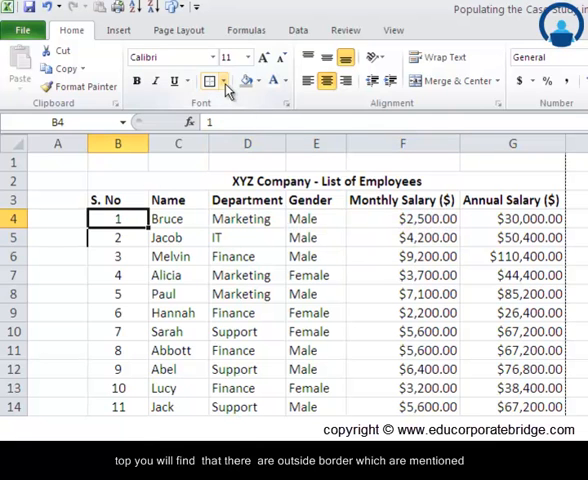
mouse_move(212, 80)
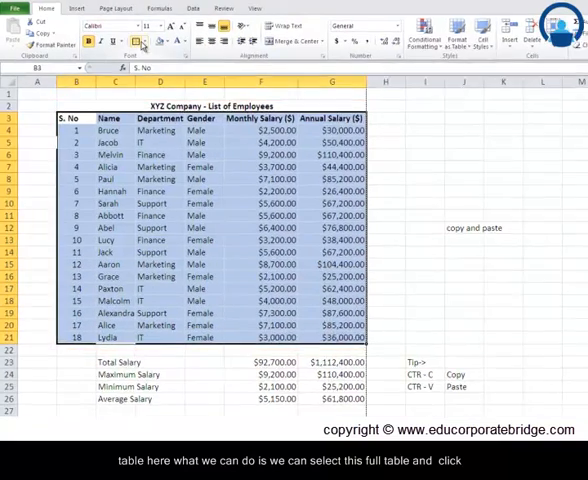
- Apply All Borders to every cell of the employee table B3:G18
click(160, 48)
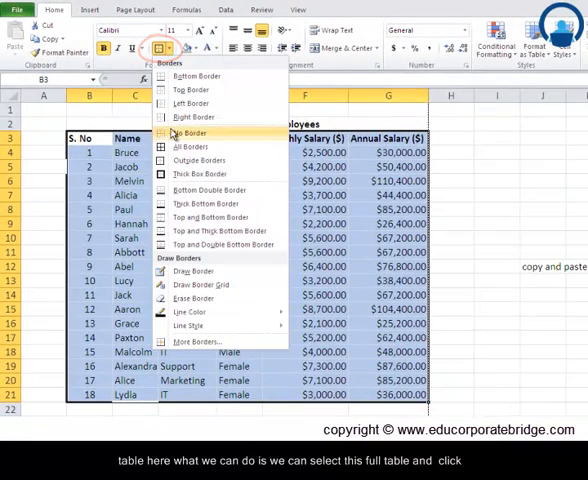
mouse_move(188, 148)
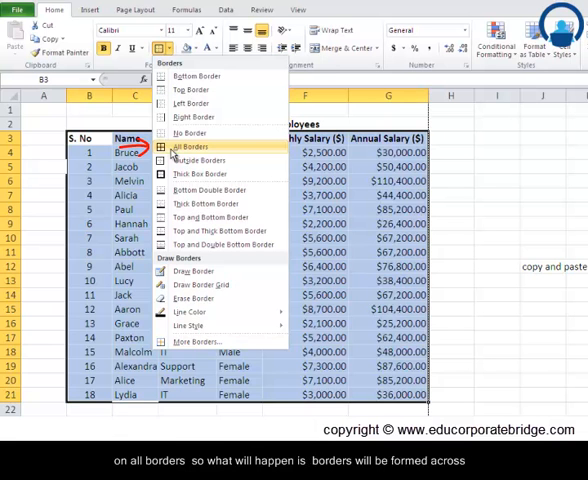
click(190, 148)
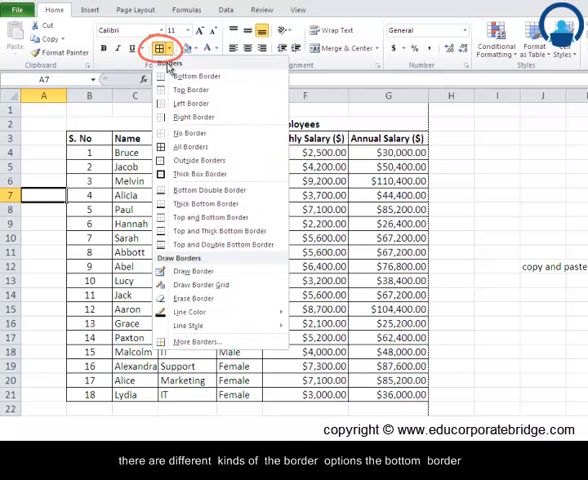
mouse_move(196, 90)
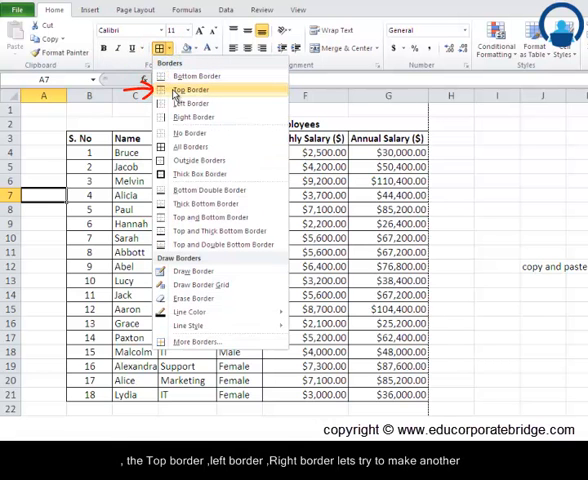
mouse_move(190, 108)
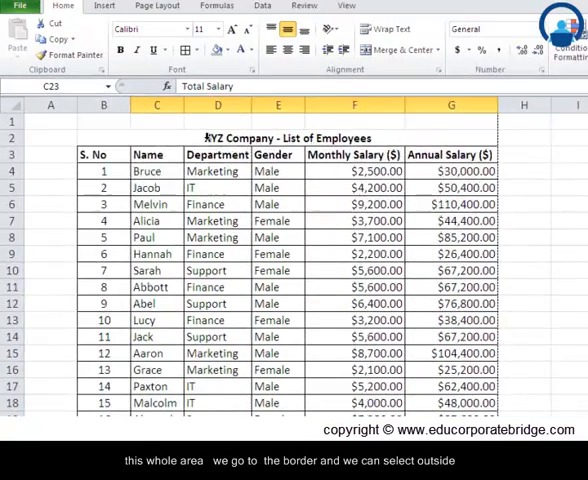
- Frame the merged title with an Outside Border
click(200, 76)
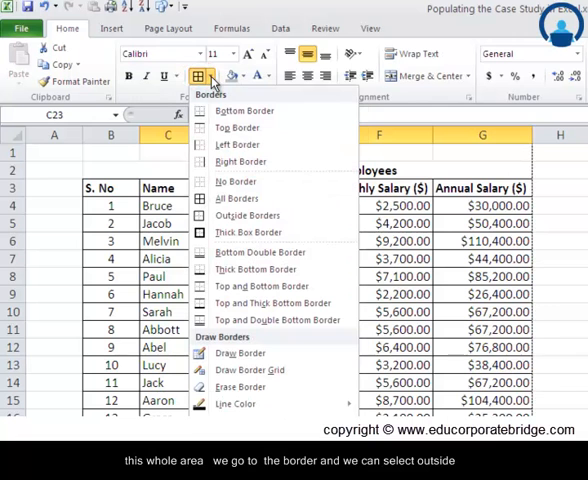
mouse_move(246, 216)
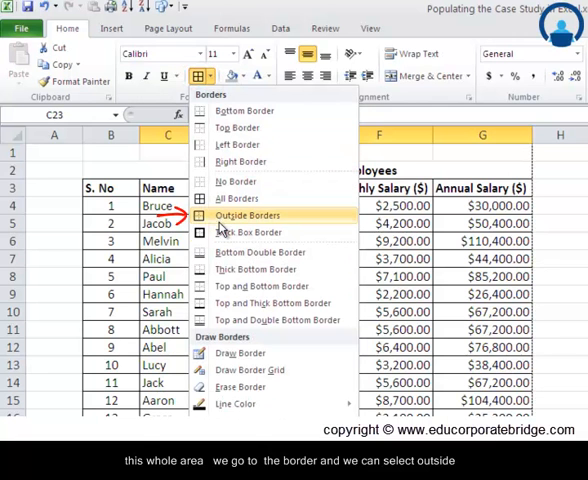
mouse_move(248, 216)
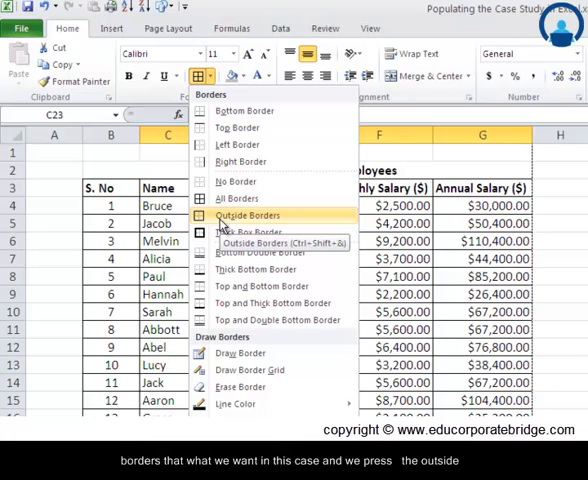
click(244, 216)
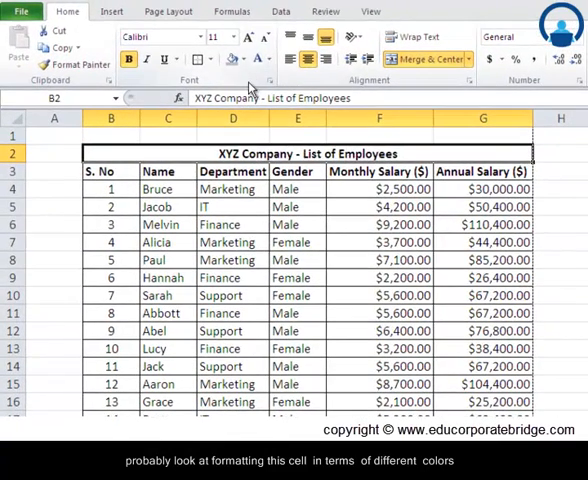
mouse_move(232, 58)
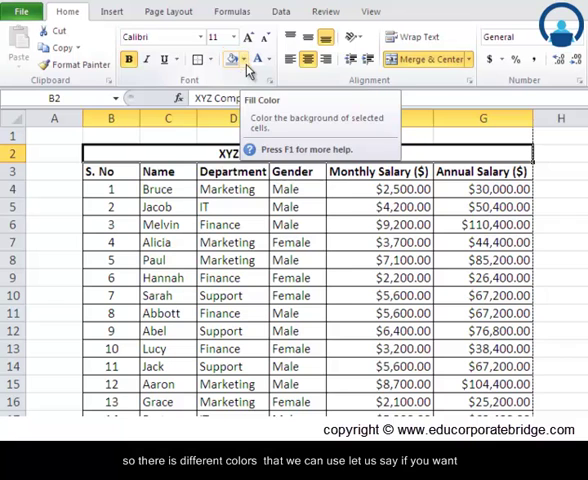
click(248, 60)
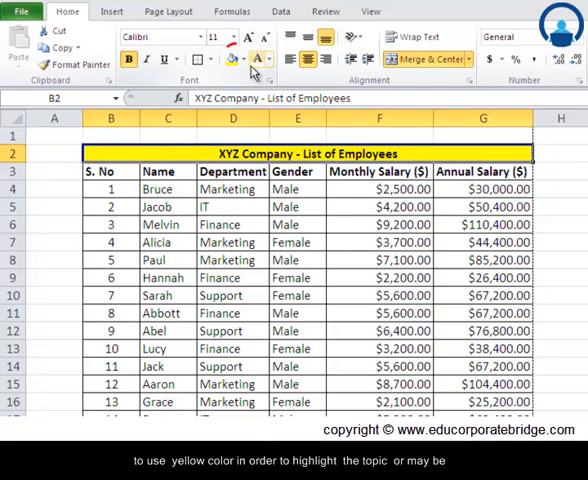
click(236, 60)
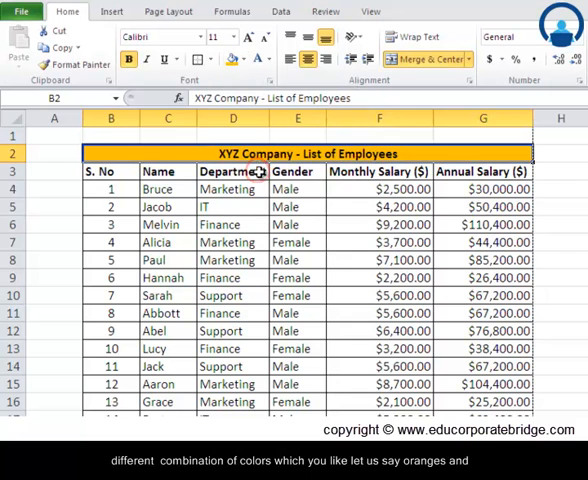
click(110, 172)
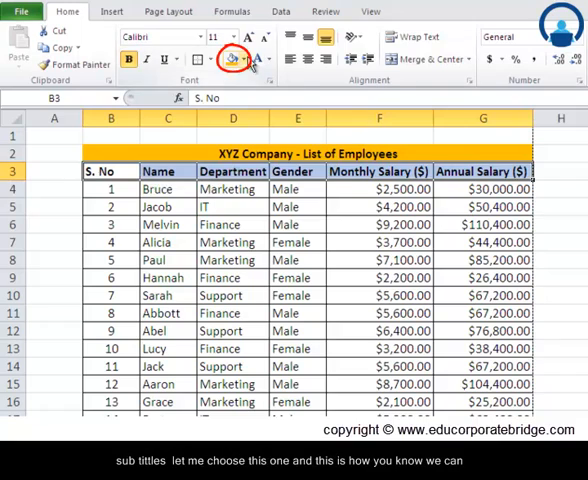
click(236, 224)
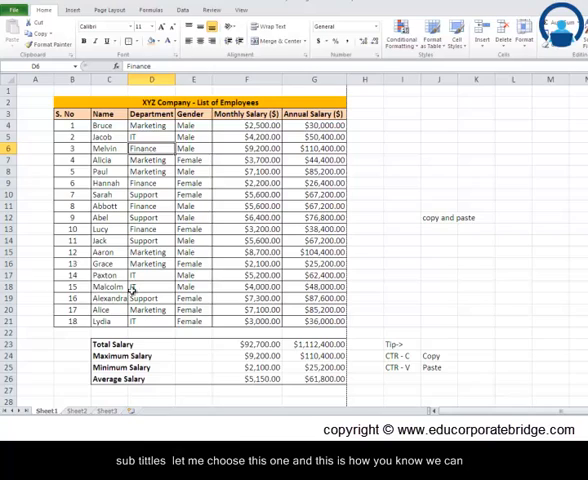
mouse_move(228, 192)
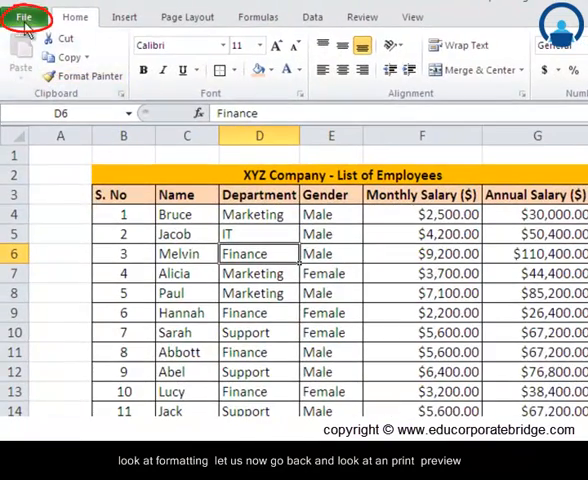
click(24, 16)
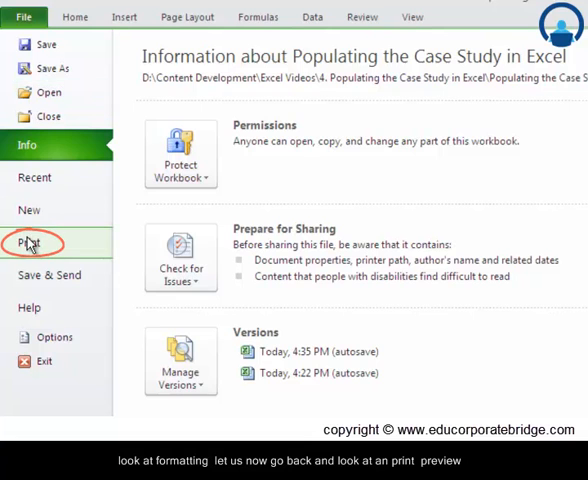
click(32, 242)
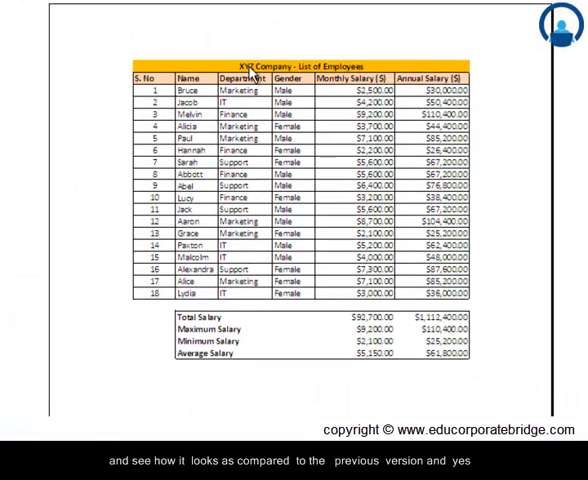
mouse_move(332, 368)
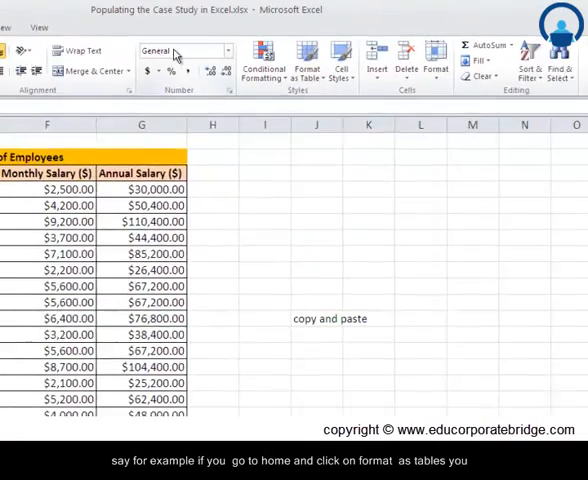
mouse_move(228, 60)
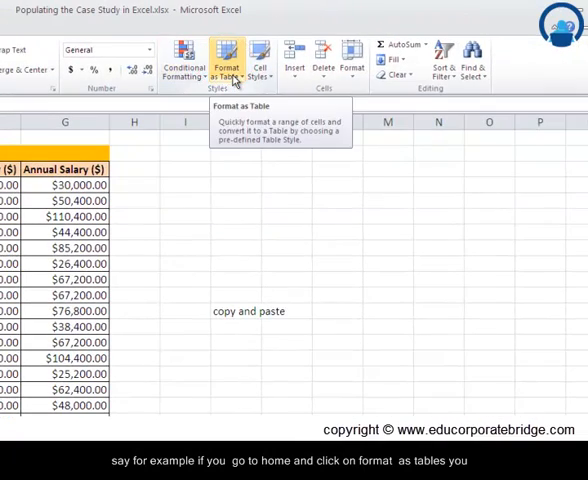
click(228, 64)
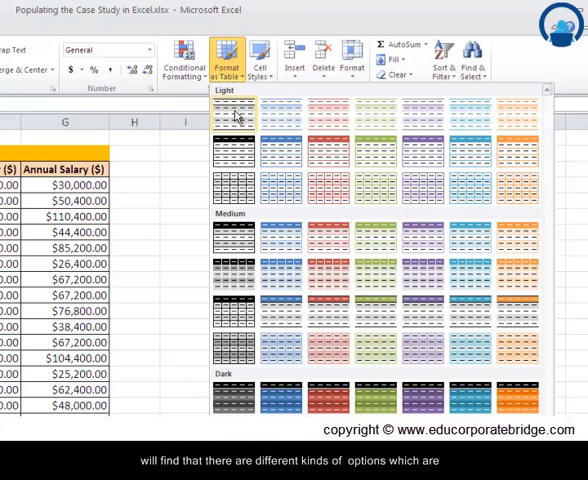
mouse_move(480, 116)
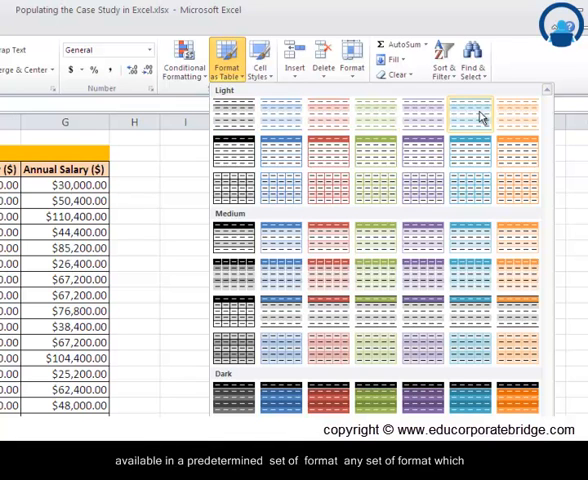
mouse_move(512, 160)
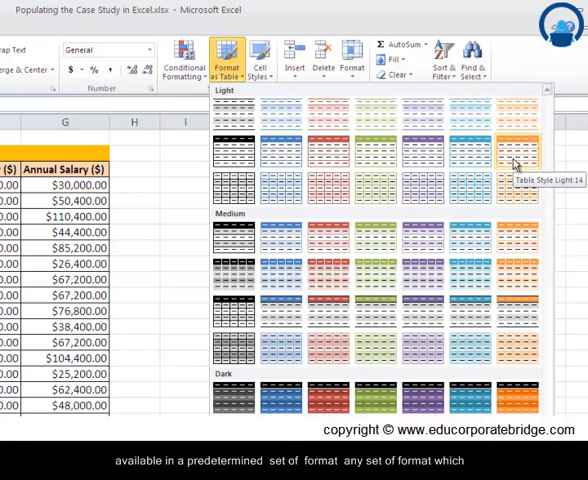
mouse_move(412, 156)
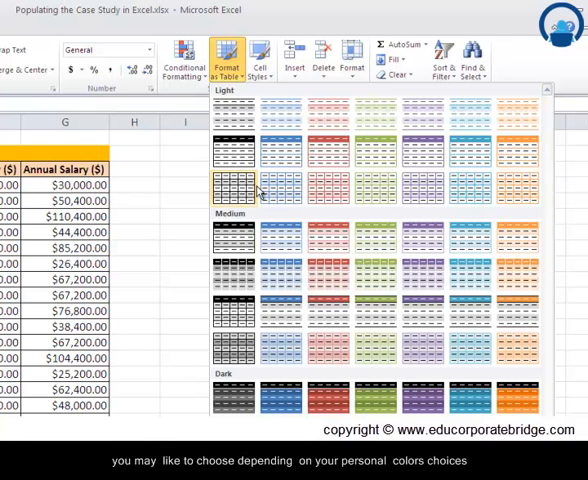
mouse_move(400, 198)
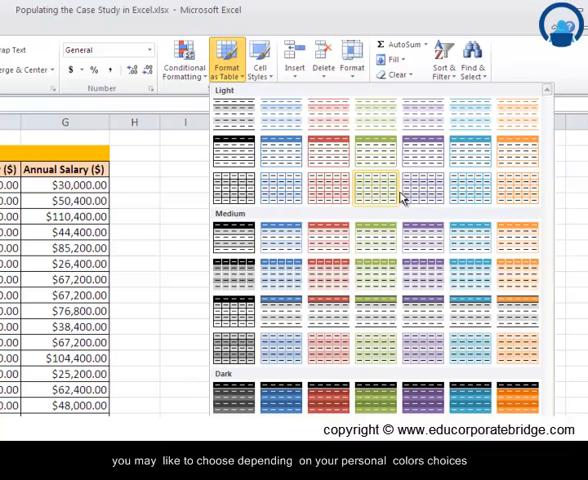
mouse_move(508, 196)
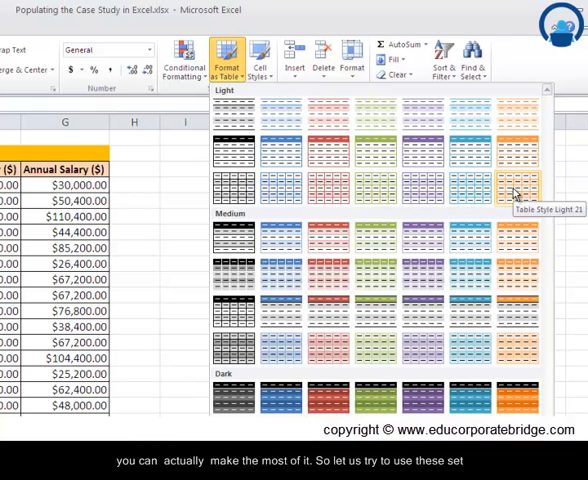
mouse_move(174, 170)
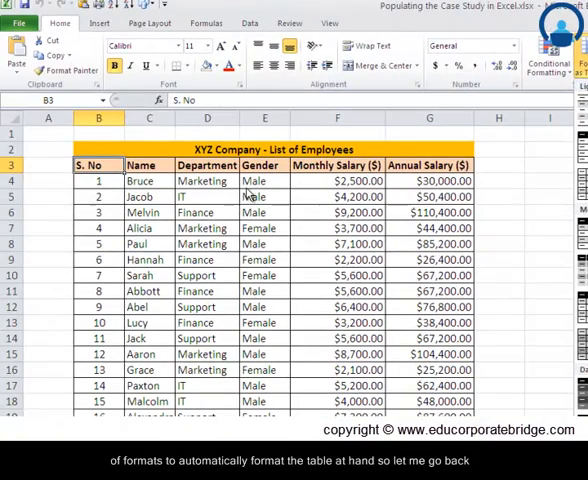
- Select the employee table range and bring up the Format as Table style gallery
click(98, 180)
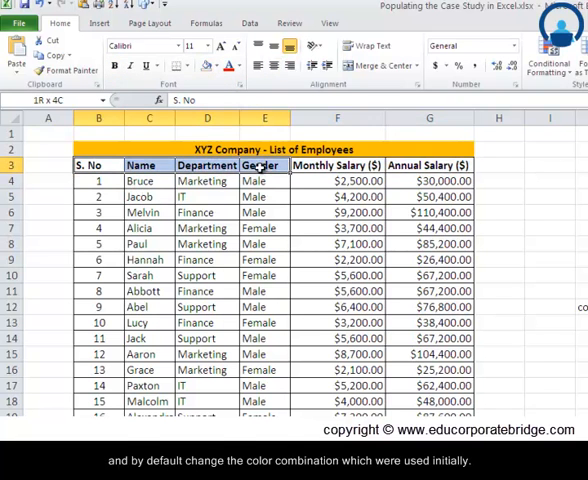
click(500, 180)
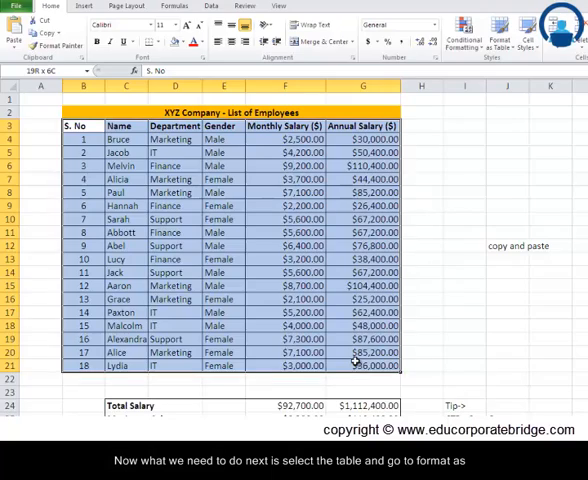
click(252, 40)
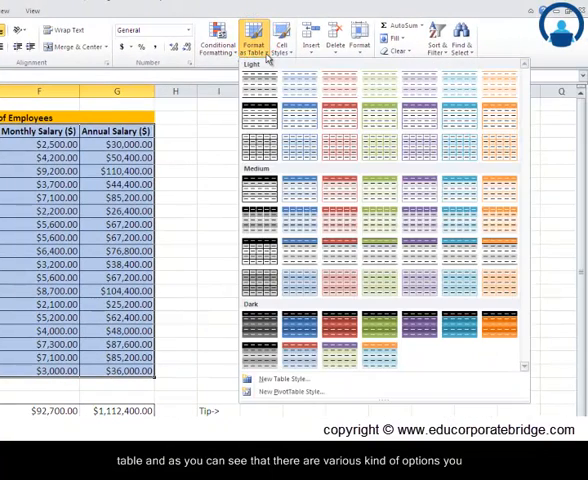
mouse_move(252, 84)
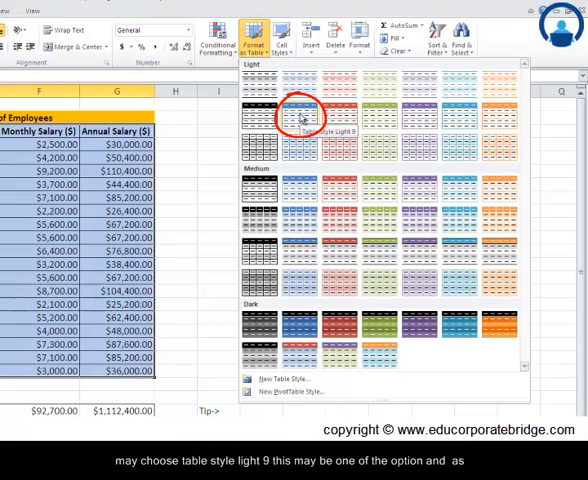
- Choose Table Style Light 9 and set the data range to B3:G21
click(296, 108)
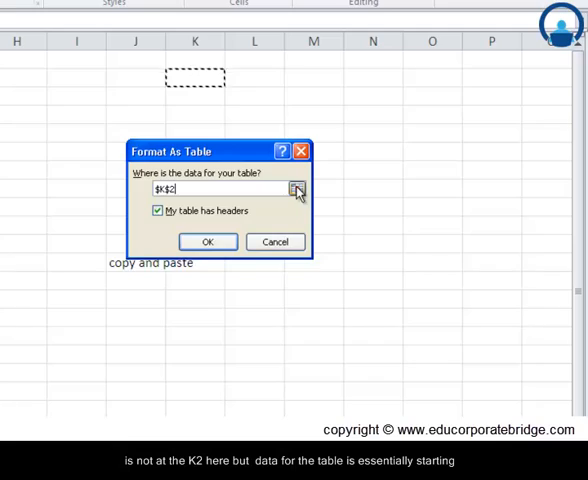
click(296, 190)
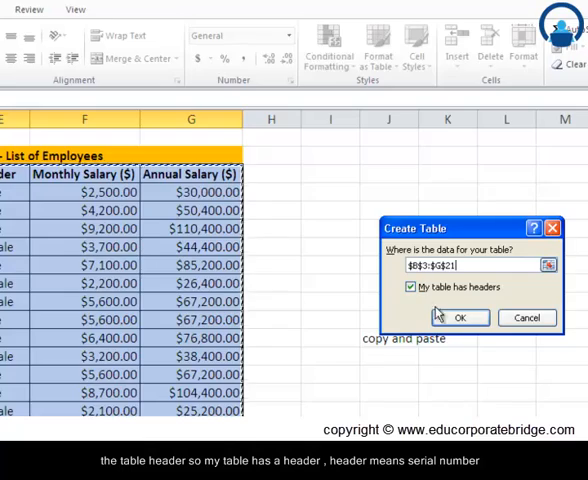
- Create the Light 9 table with headers and deselect to view the banded result
click(460, 316)
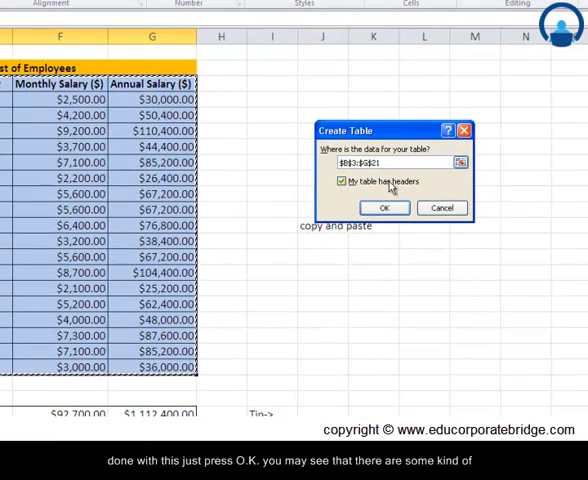
click(384, 208)
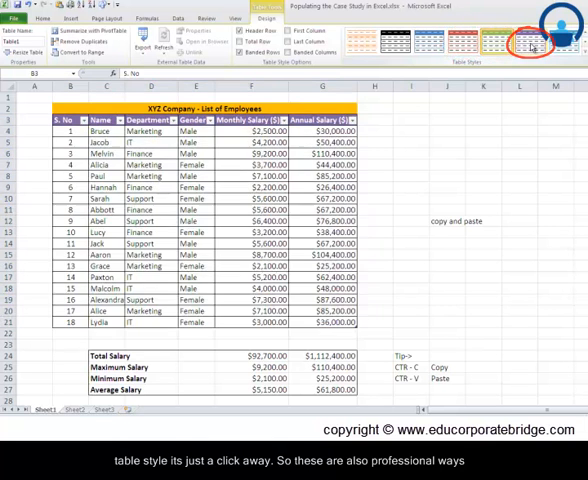
click(448, 152)
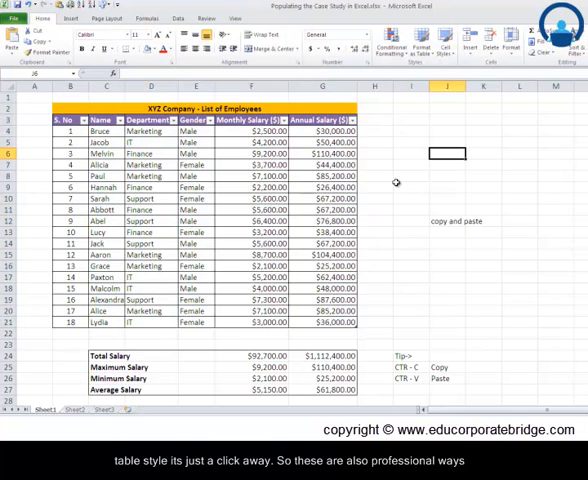